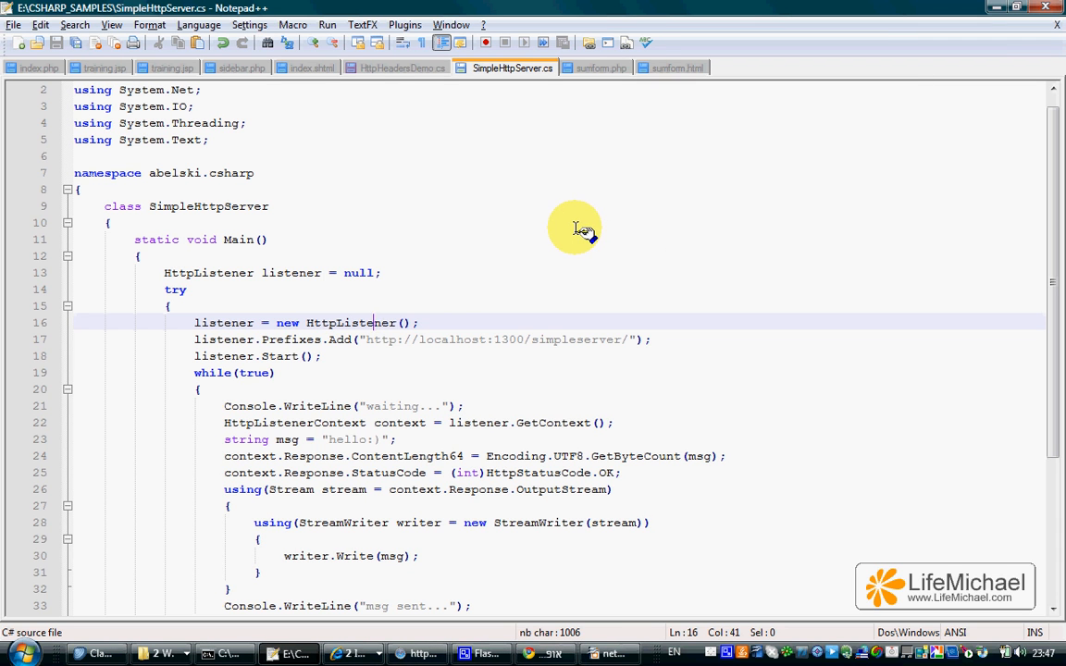
{"action": "mouse_move", "coordinate": [266, 368]}
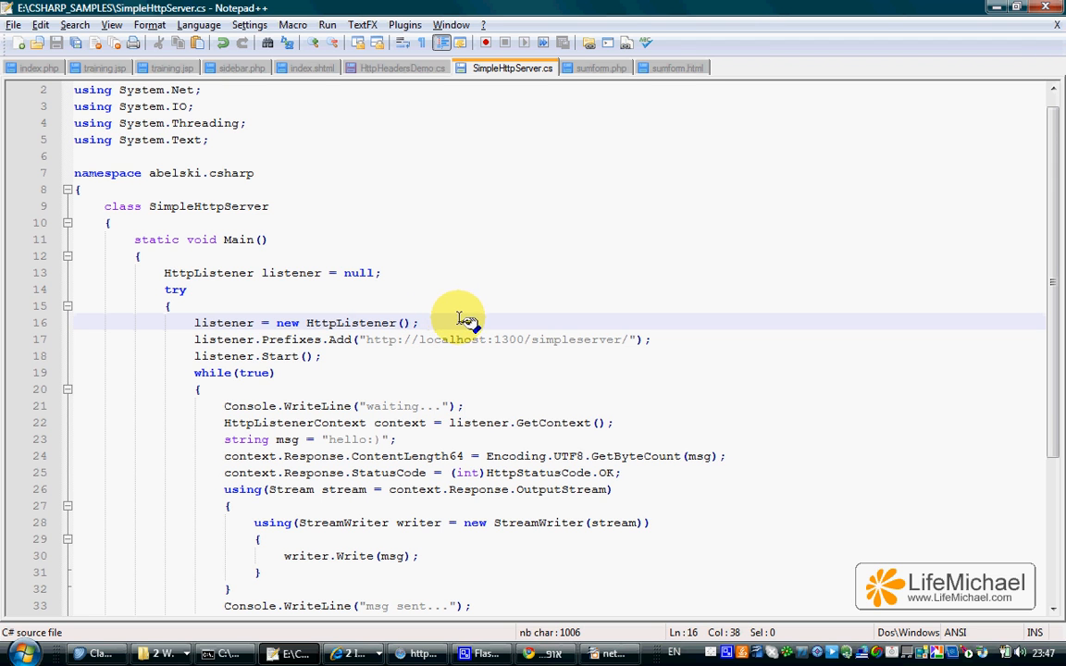
{"action": "mouse_move", "coordinate": [563, 274]}
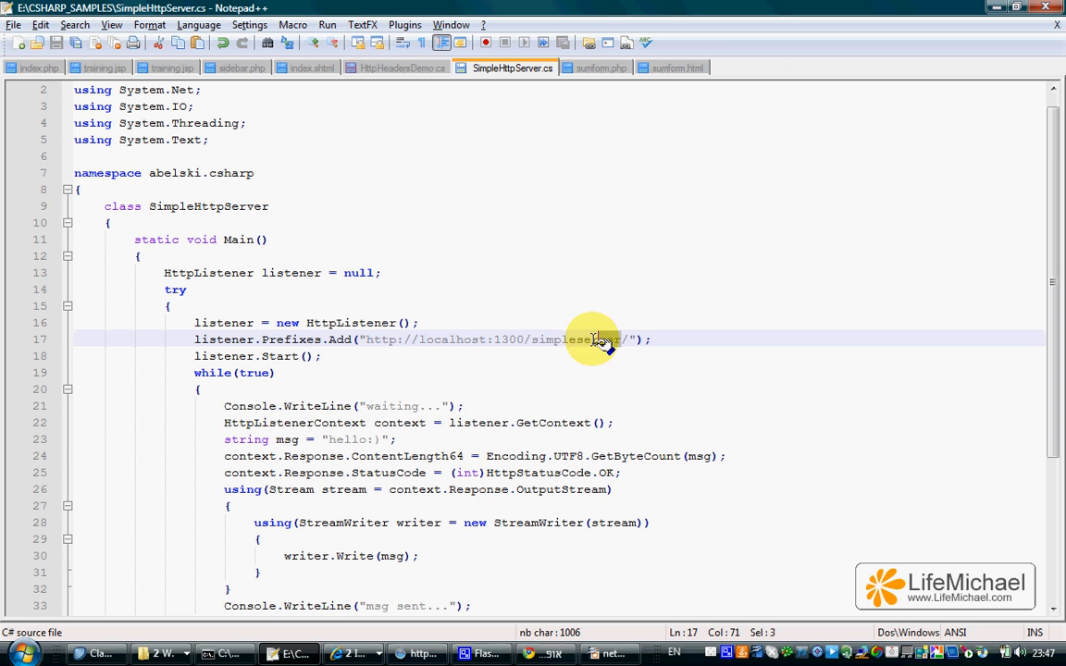
Highlight the HttpListener, its simpleserver URL prefix registration and the line that starts listening
{"action": "double_click", "coordinate": [570, 340]}
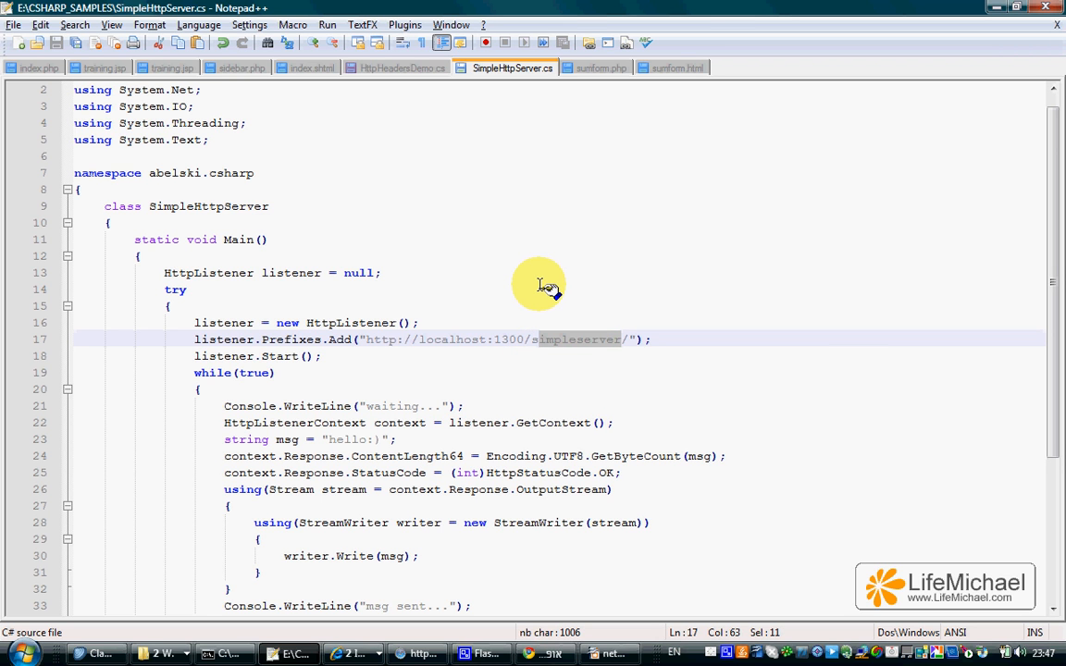
{"action": "mouse_move", "coordinate": [361, 333]}
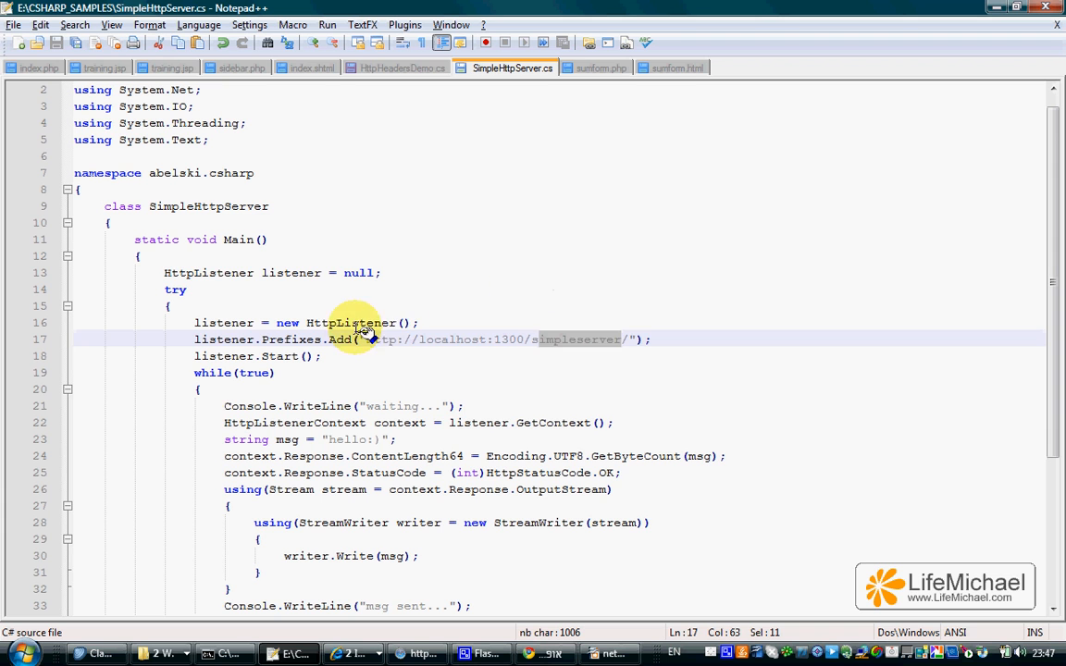
{"action": "double_click", "coordinate": [350, 322]}
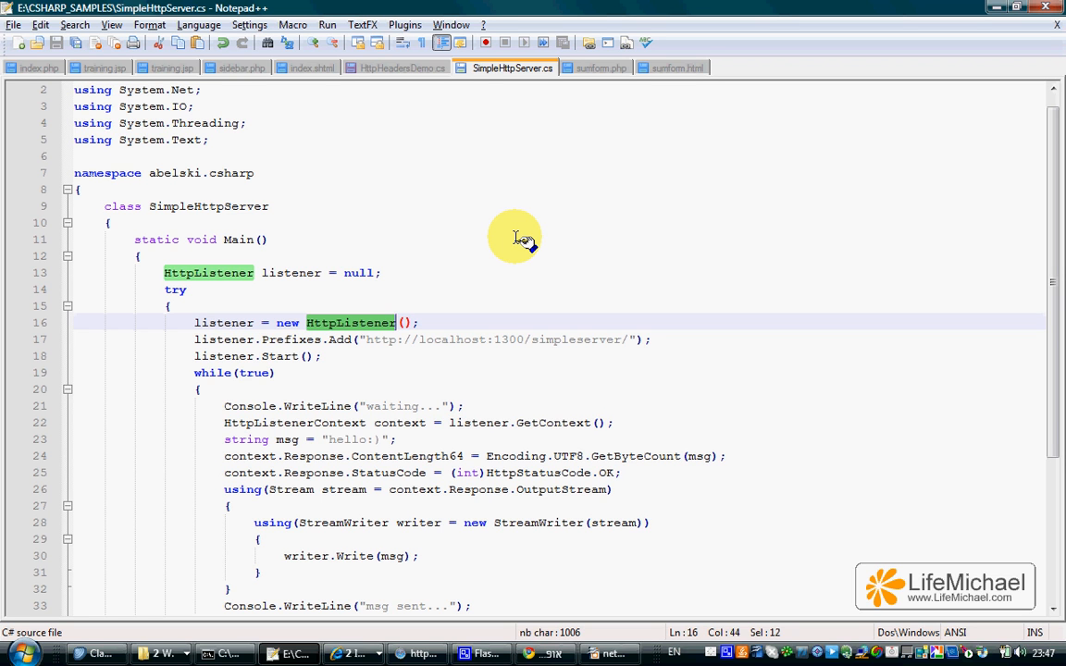
{"action": "mouse_move", "coordinate": [398, 330]}
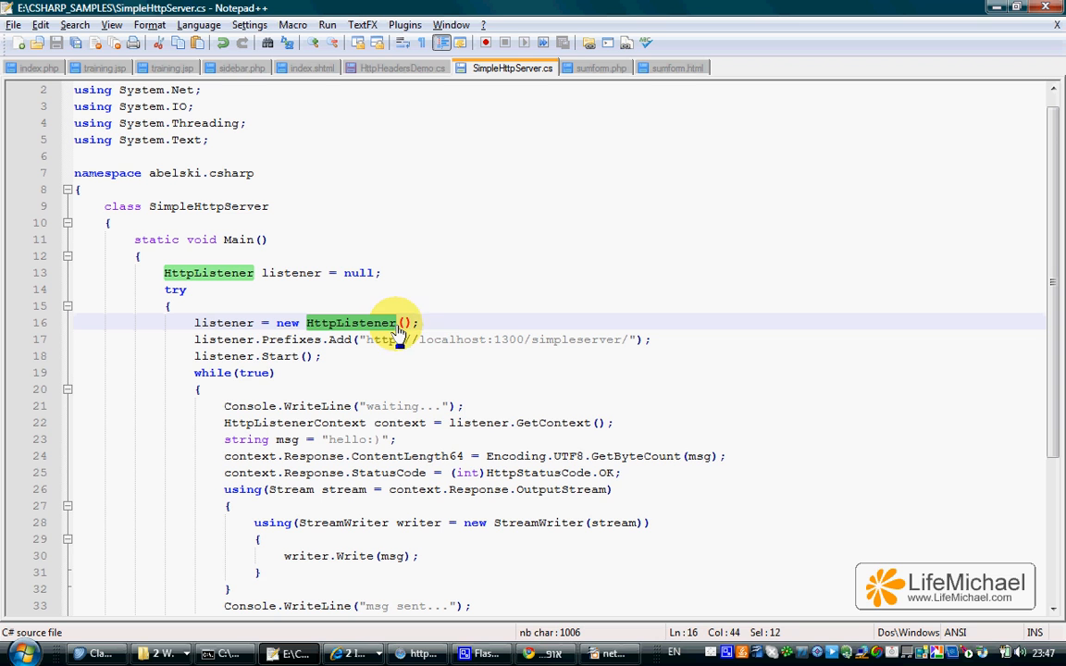
{"action": "mouse_move", "coordinate": [440, 300]}
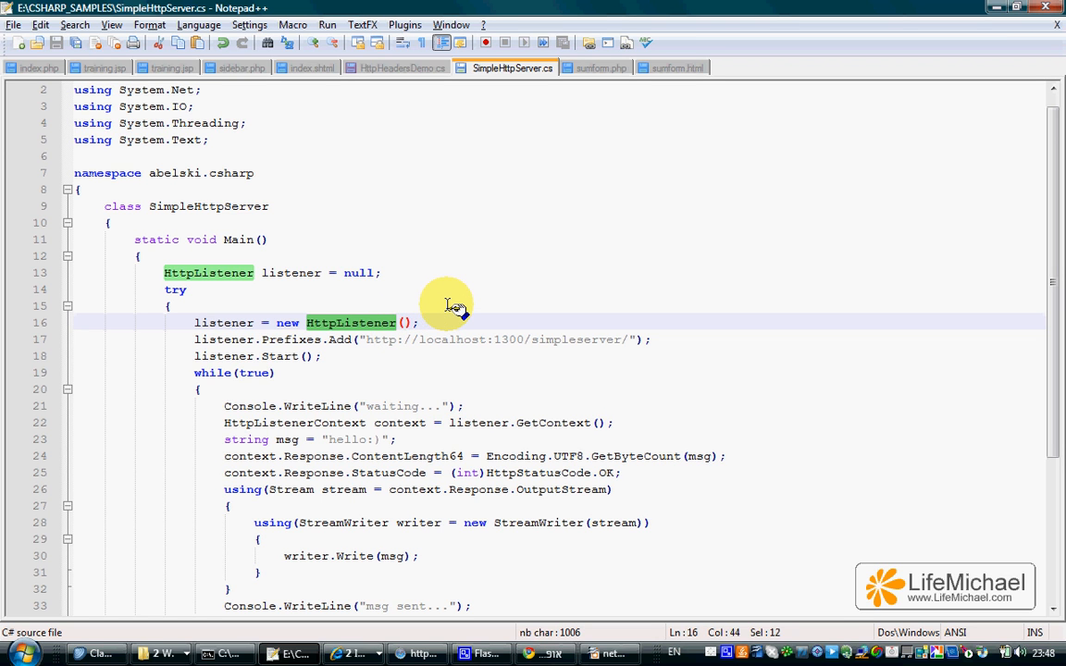
{"action": "mouse_move", "coordinate": [454, 300]}
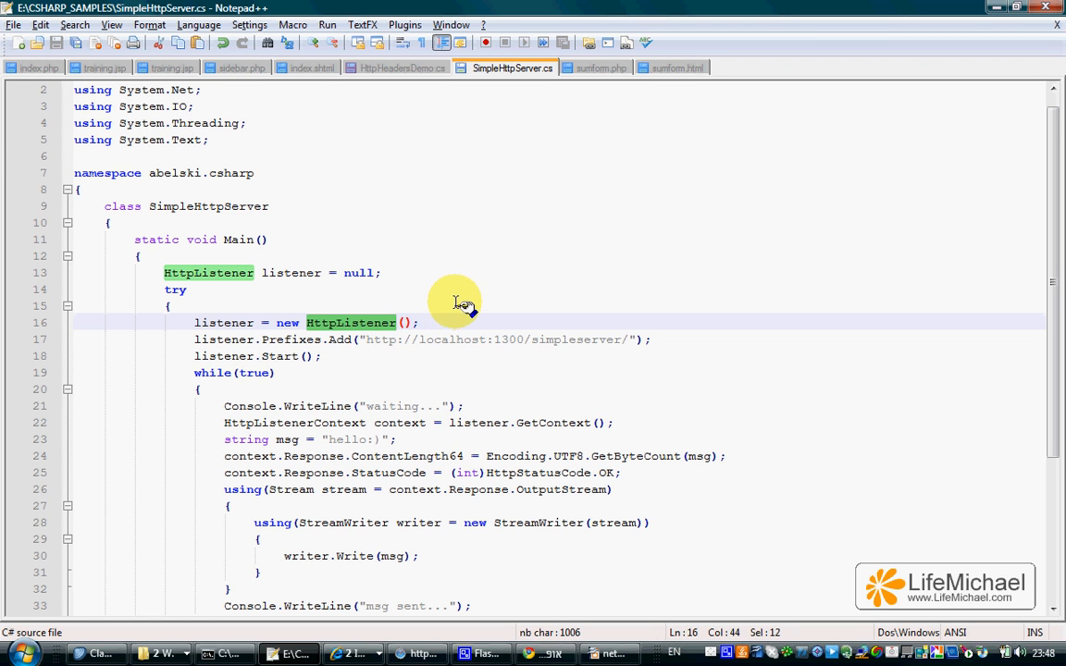
{"action": "mouse_move", "coordinate": [500, 313]}
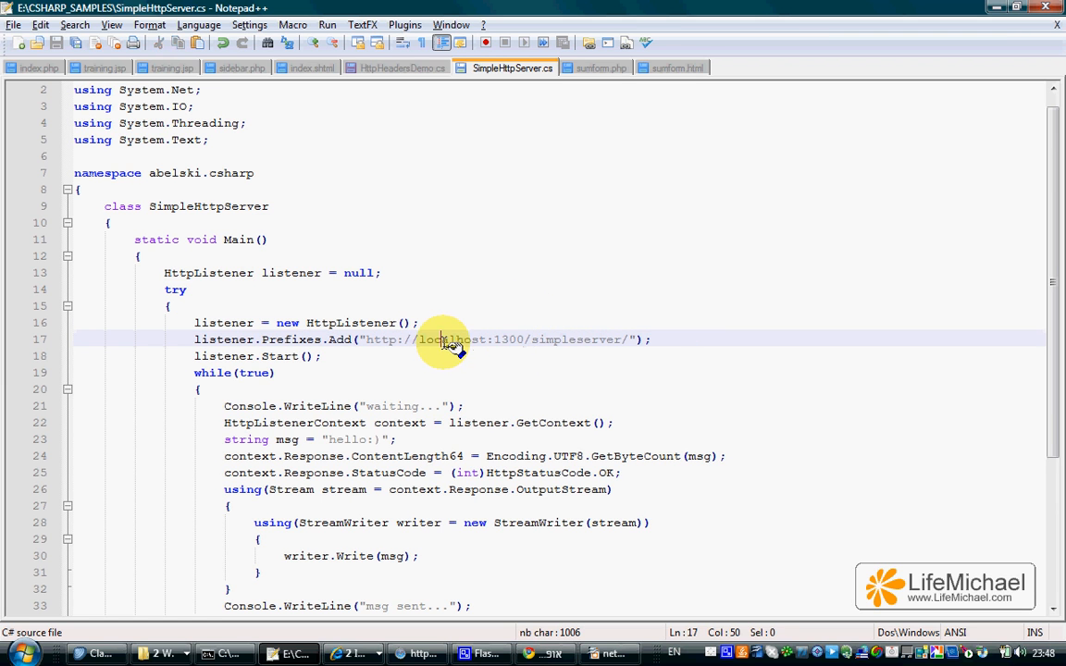
{"action": "double_click", "coordinate": [448, 340]}
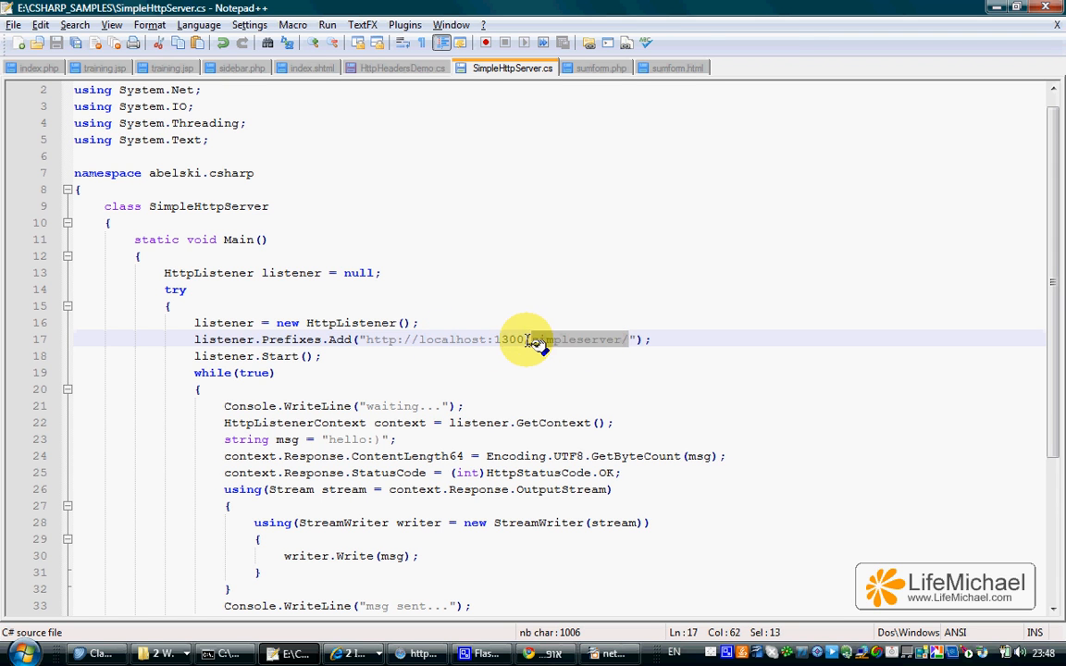
{"action": "mouse_move", "coordinate": [485, 362]}
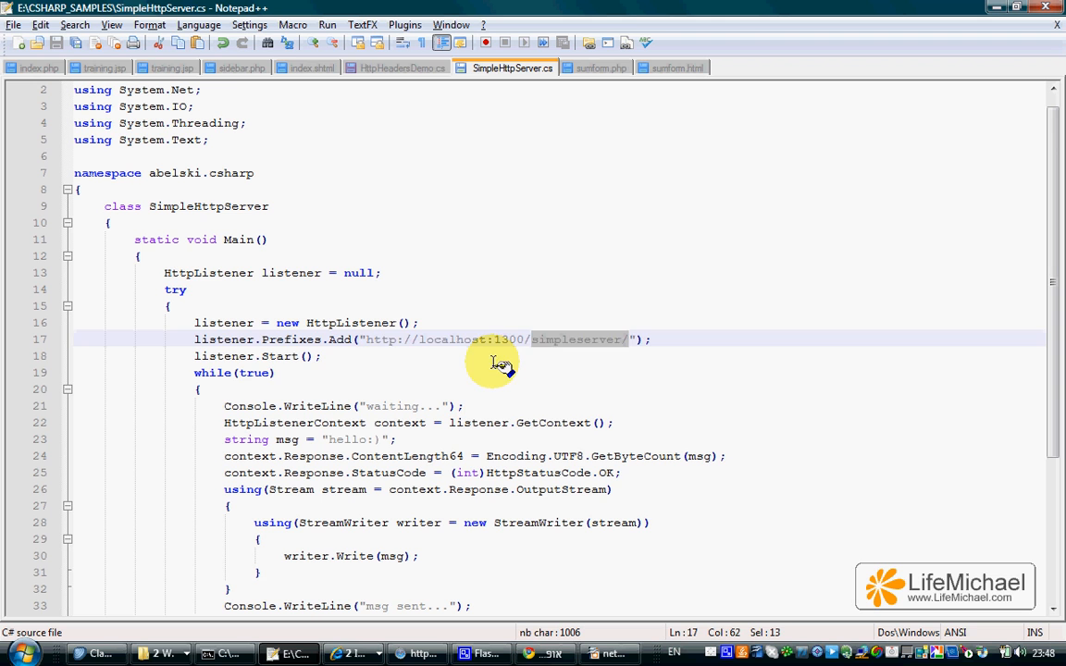
{"action": "left_click", "coordinate": [326, 356]}
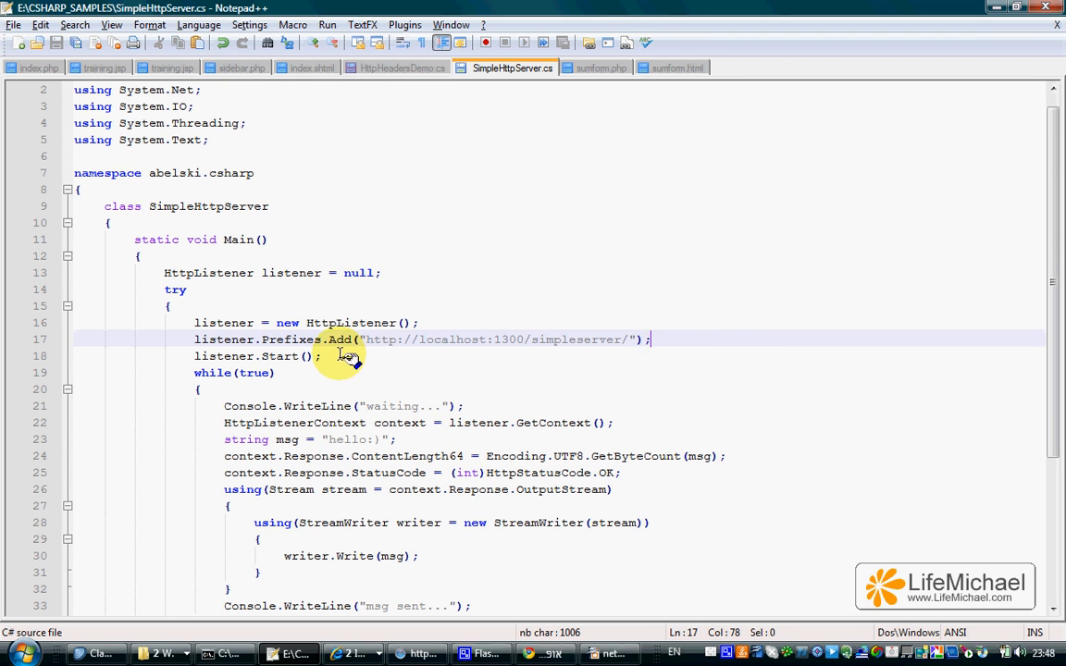
{"action": "left_click", "coordinate": [205, 355]}
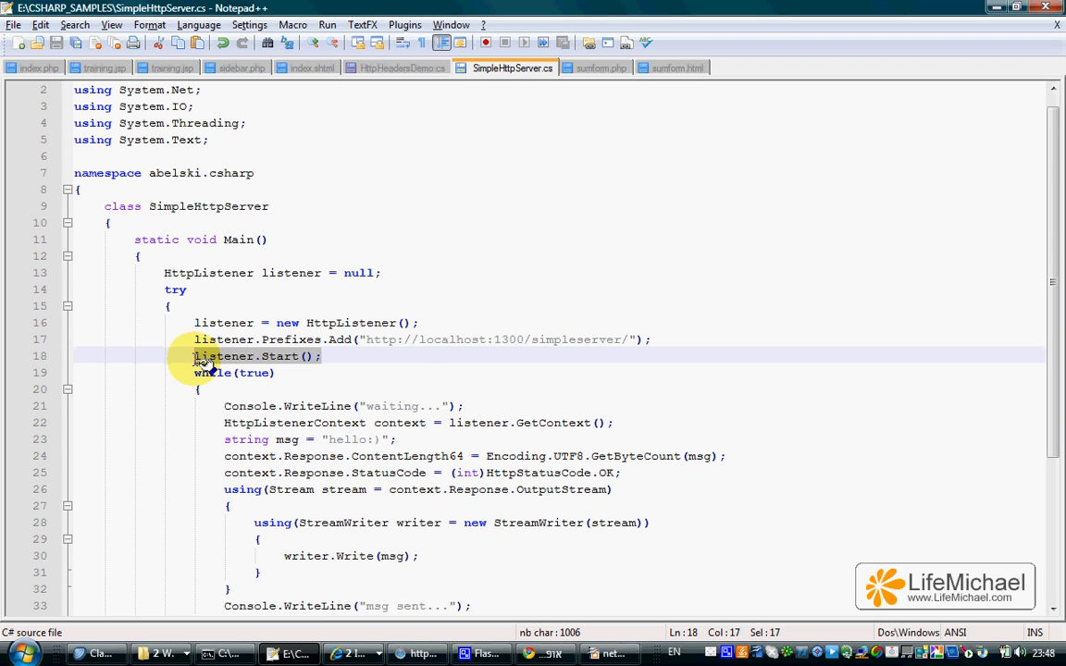
{"action": "mouse_move", "coordinate": [385, 370]}
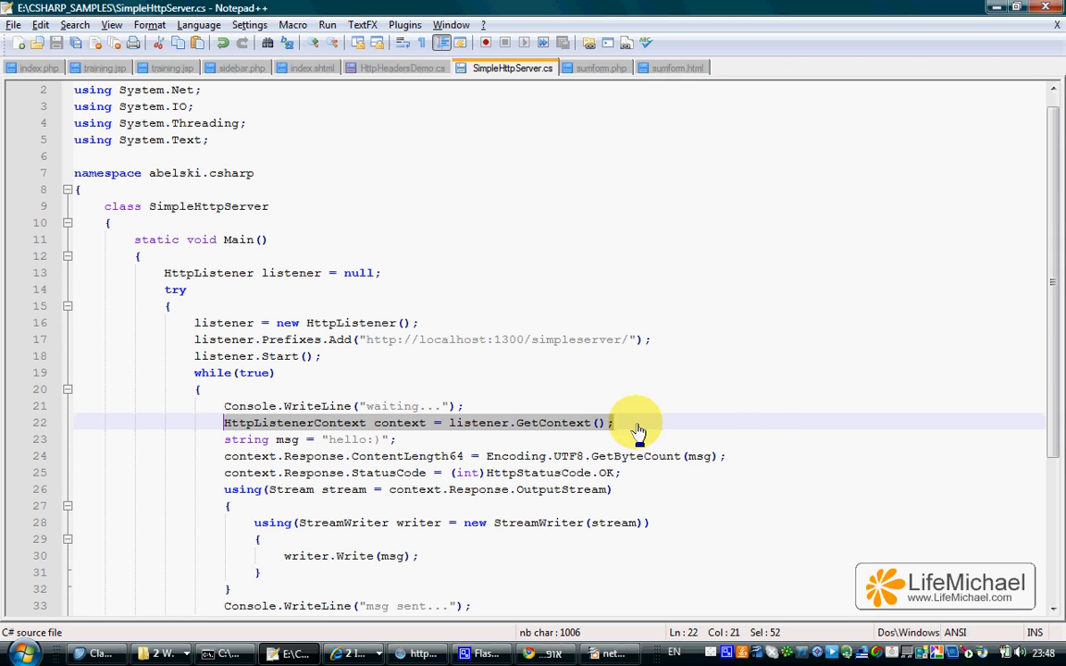
{"action": "mouse_move", "coordinate": [761, 411]}
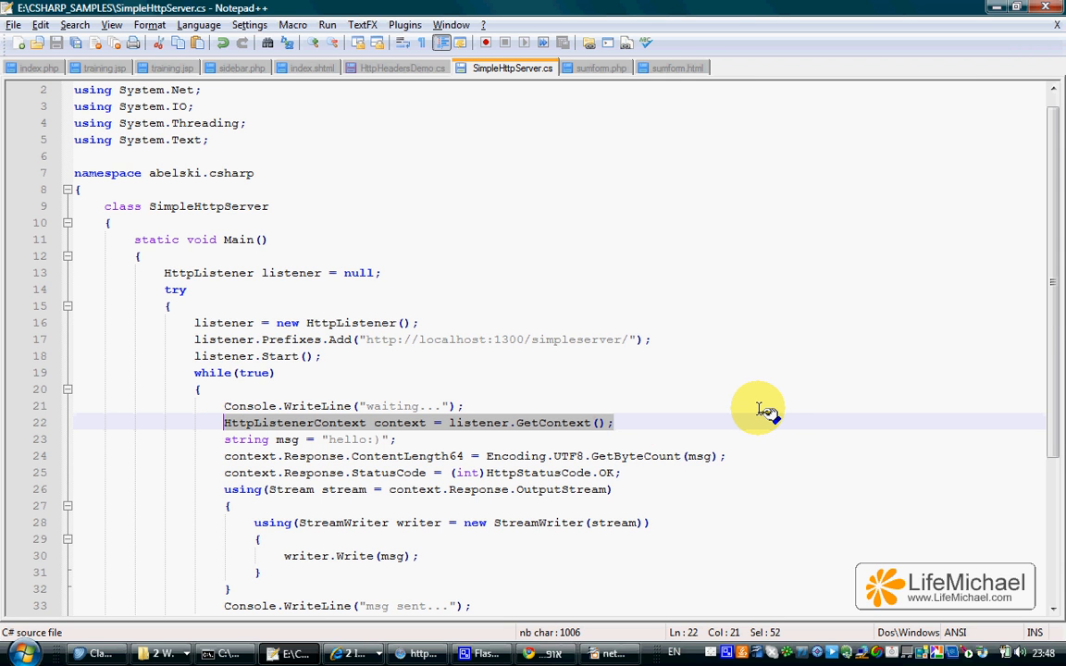
{"action": "mouse_move", "coordinate": [713, 422]}
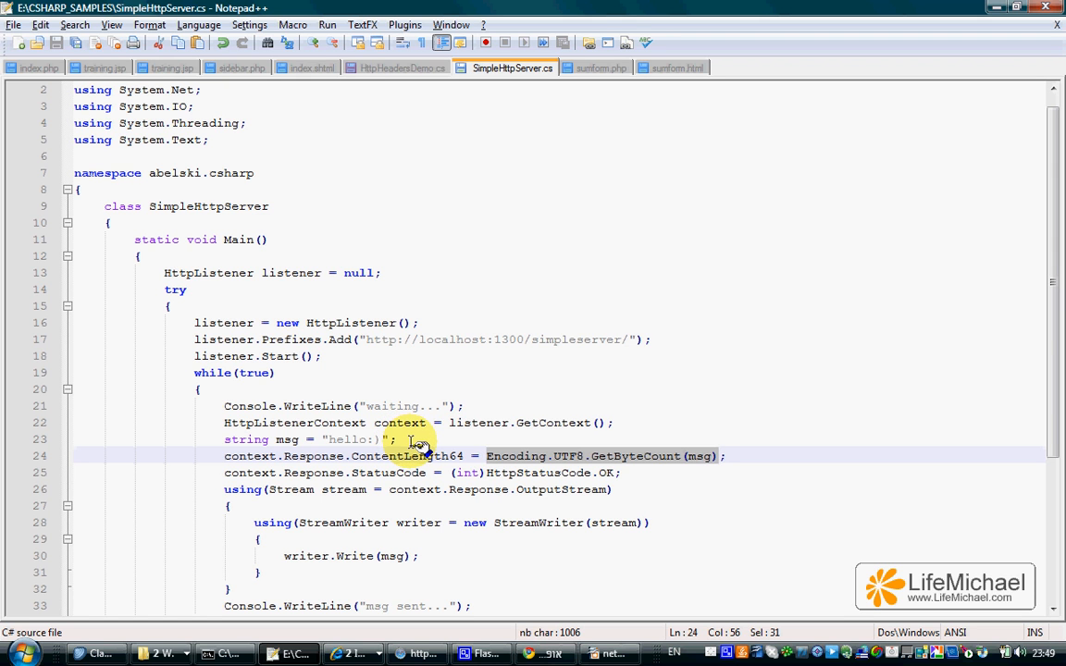
{"action": "mouse_move", "coordinate": [400, 444]}
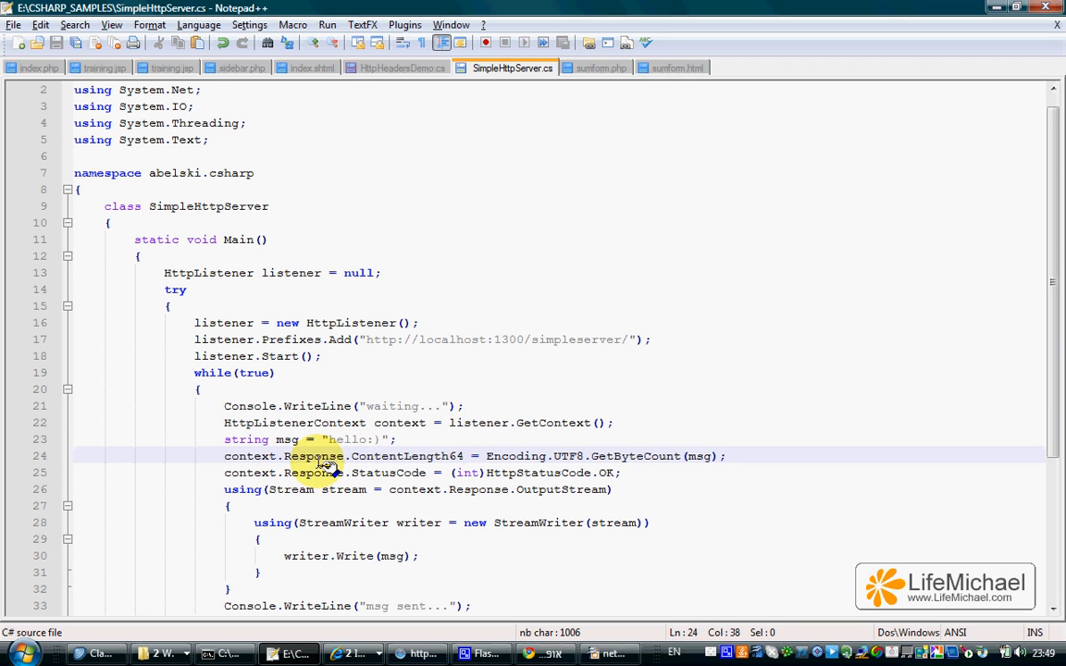
Highlight the context, response stream, StreamWriter and writer.Write call that send the reply
{"action": "double_click", "coordinate": [313, 455]}
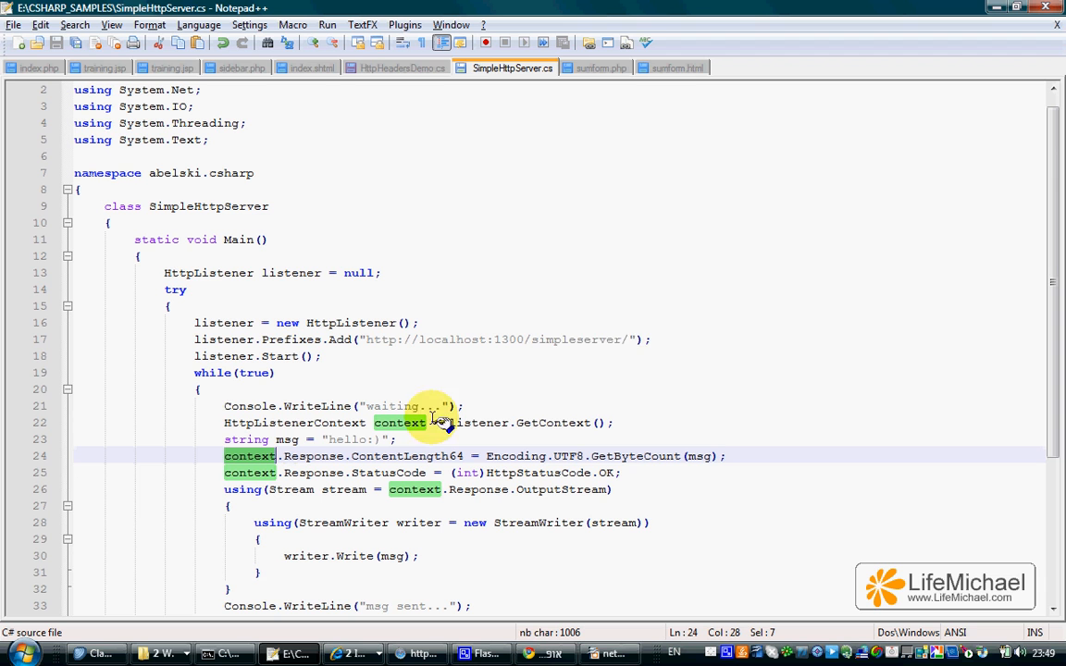
{"action": "mouse_move", "coordinate": [638, 359]}
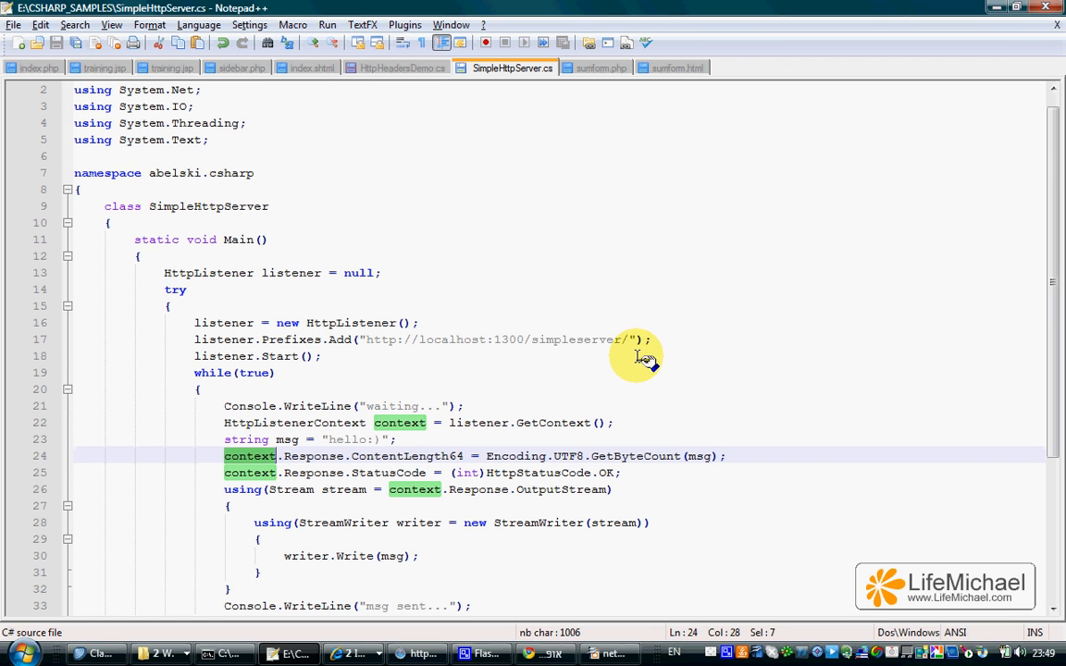
{"action": "mouse_move", "coordinate": [641, 418]}
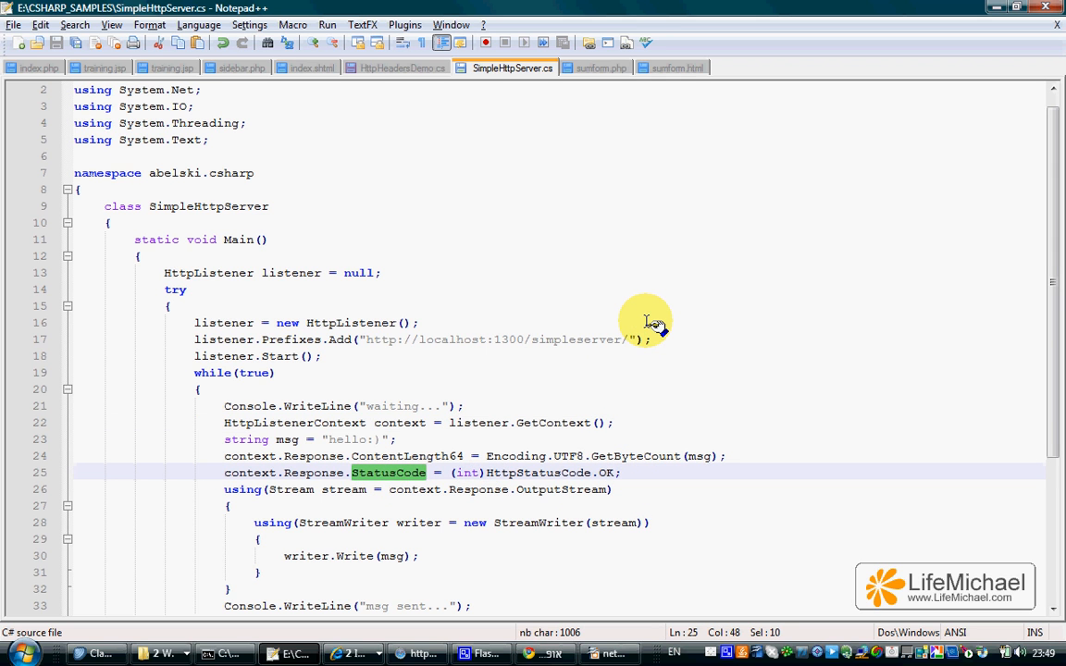
{"action": "mouse_move", "coordinate": [325, 472]}
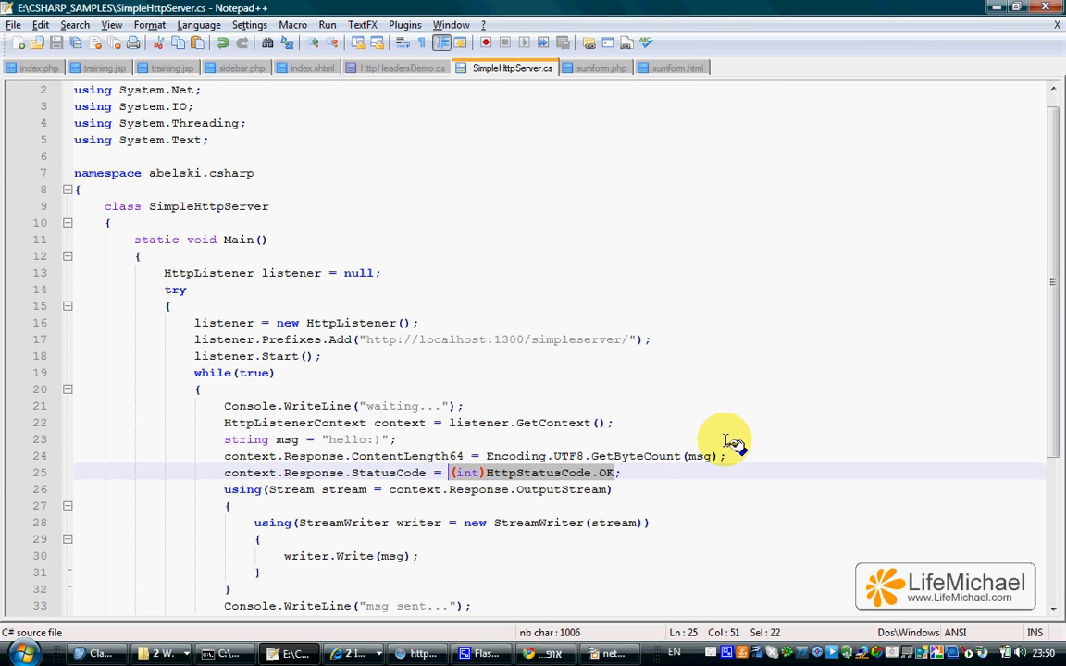
{"action": "mouse_move", "coordinate": [644, 492]}
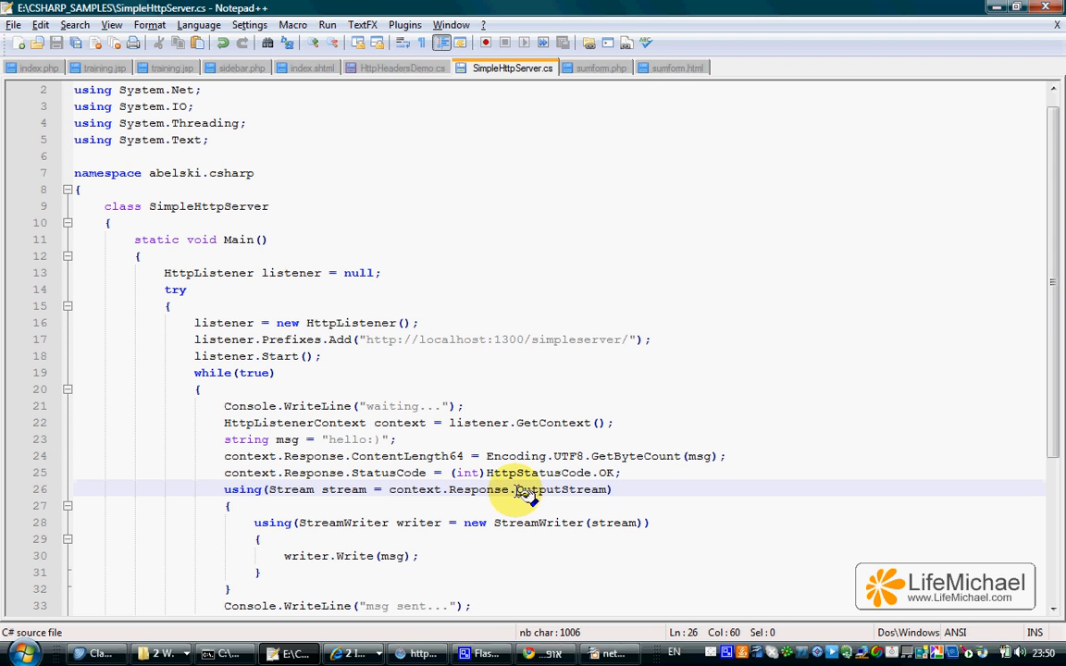
{"action": "double_click", "coordinate": [563, 489]}
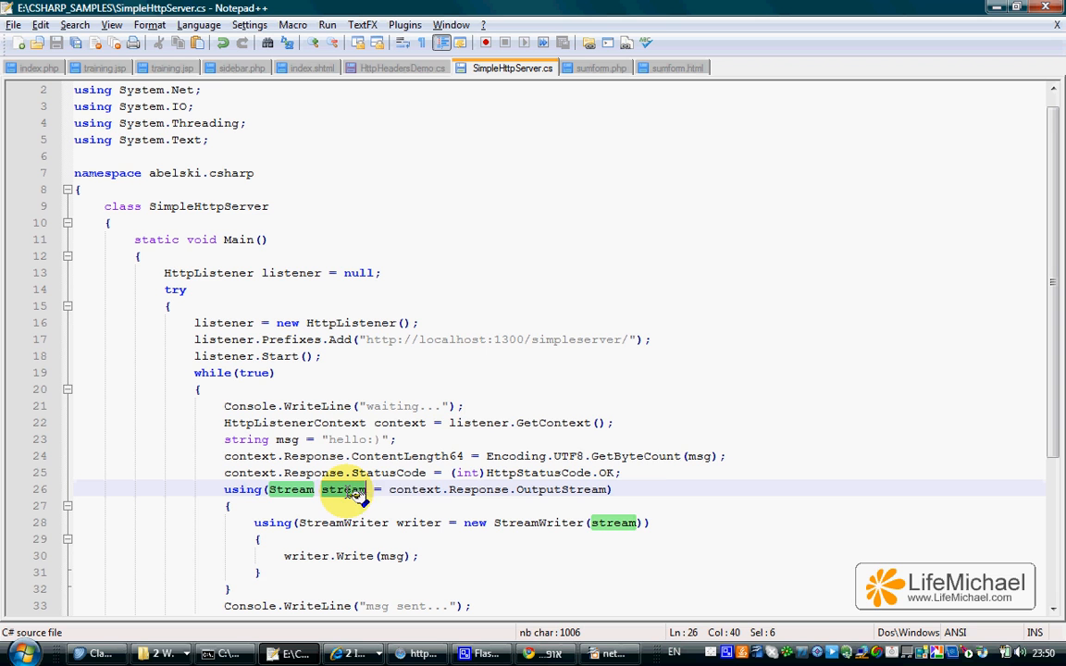
{"action": "mouse_move", "coordinate": [656, 528]}
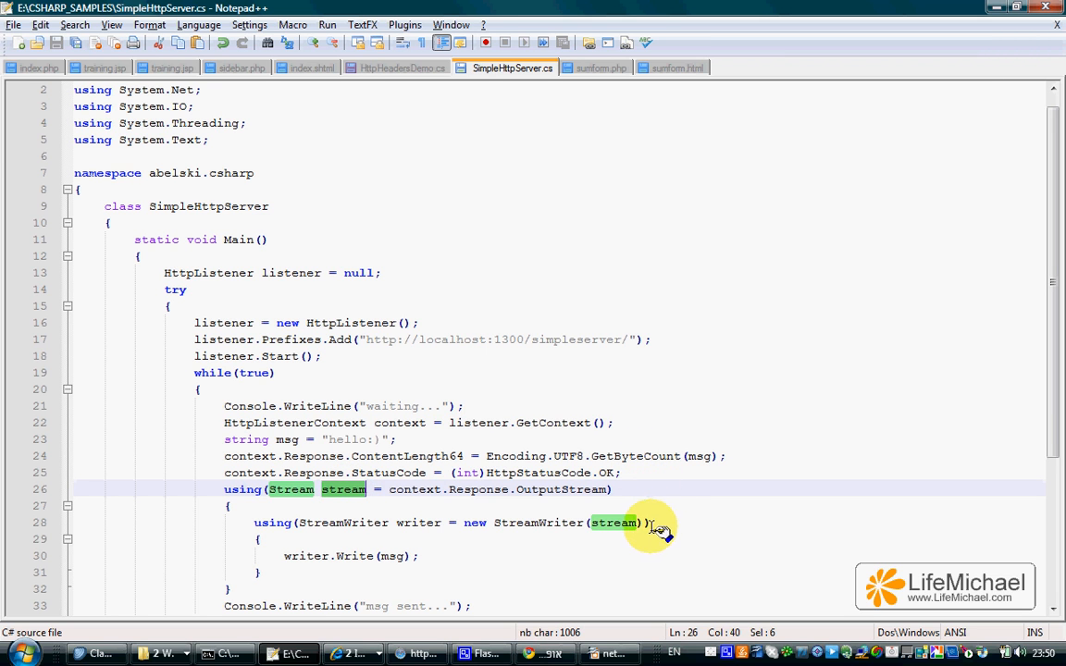
{"action": "mouse_move", "coordinate": [527, 522]}
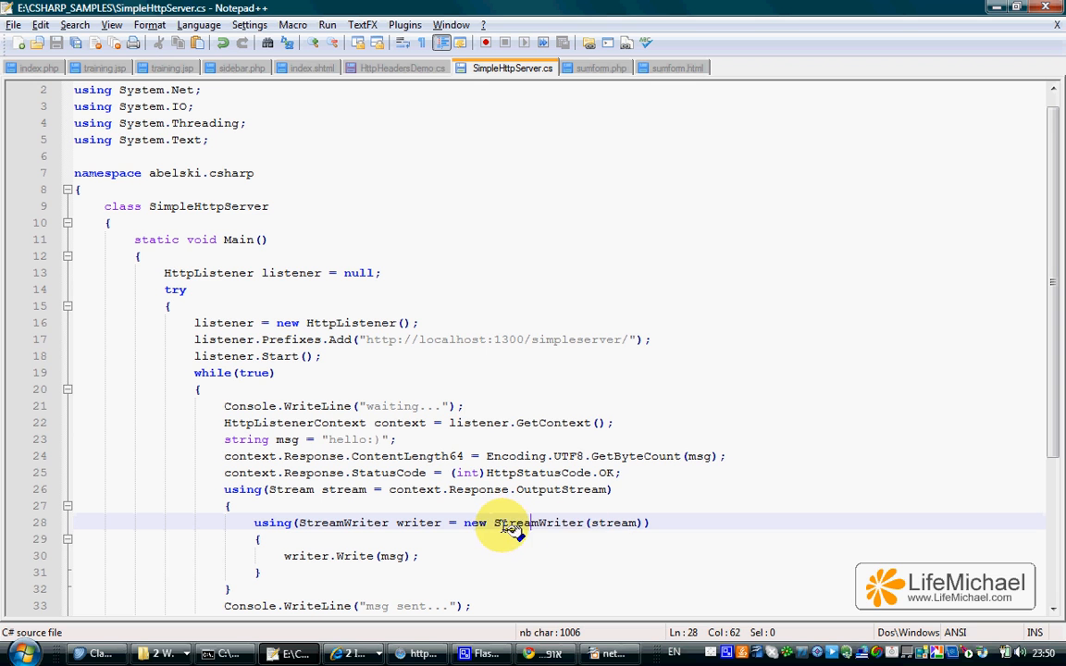
{"action": "double_click", "coordinate": [539, 522]}
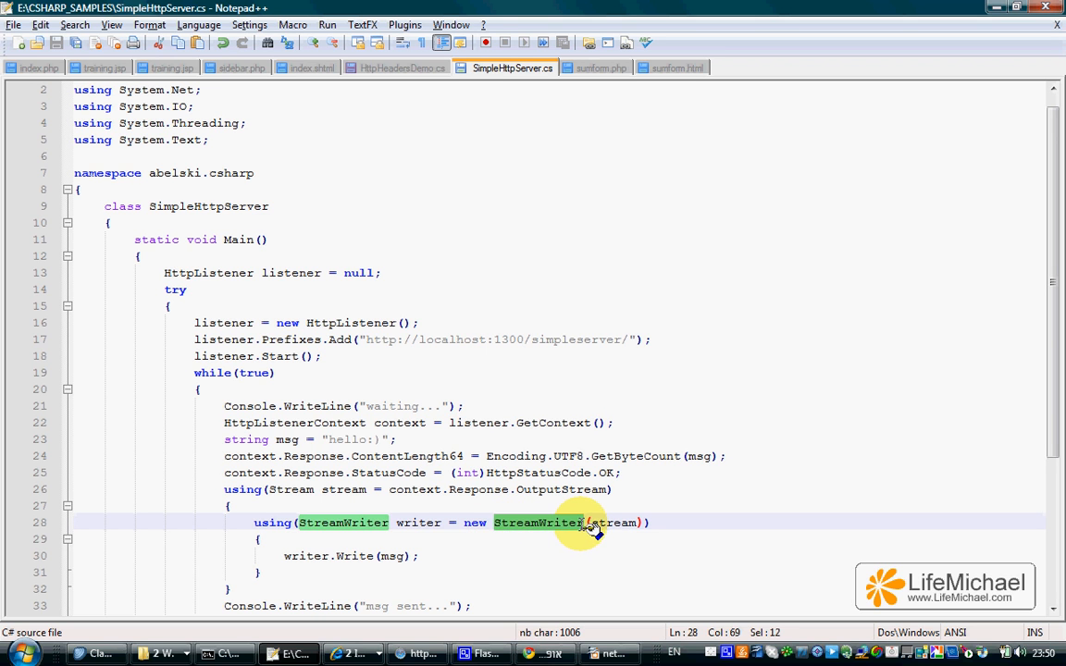
{"action": "left_click", "coordinate": [424, 556]}
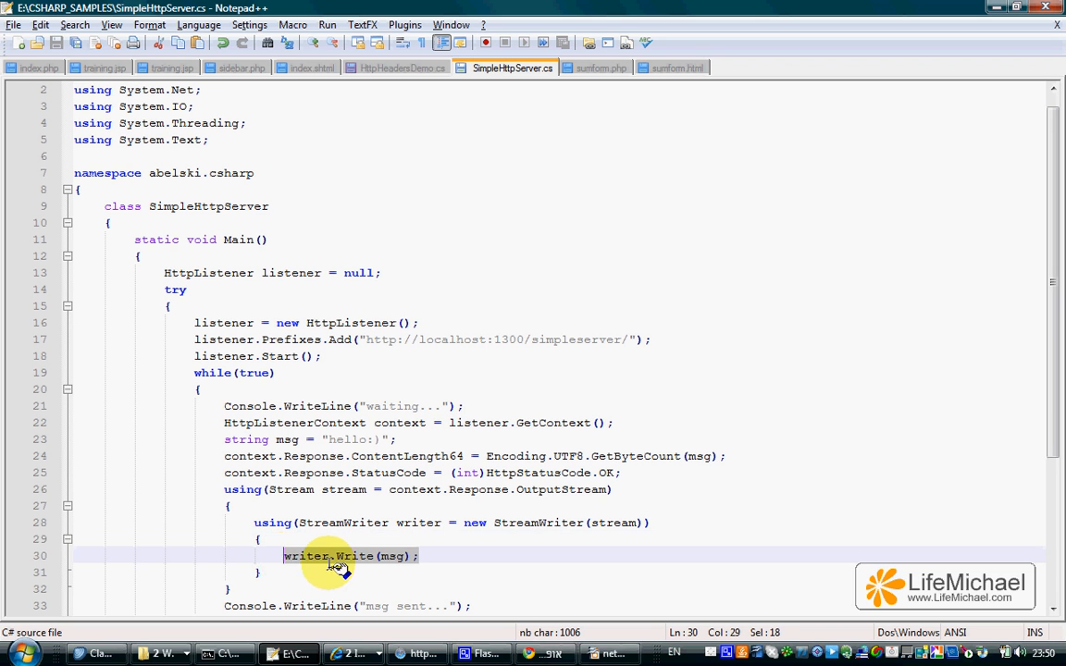
{"action": "double_click", "coordinate": [355, 555]}
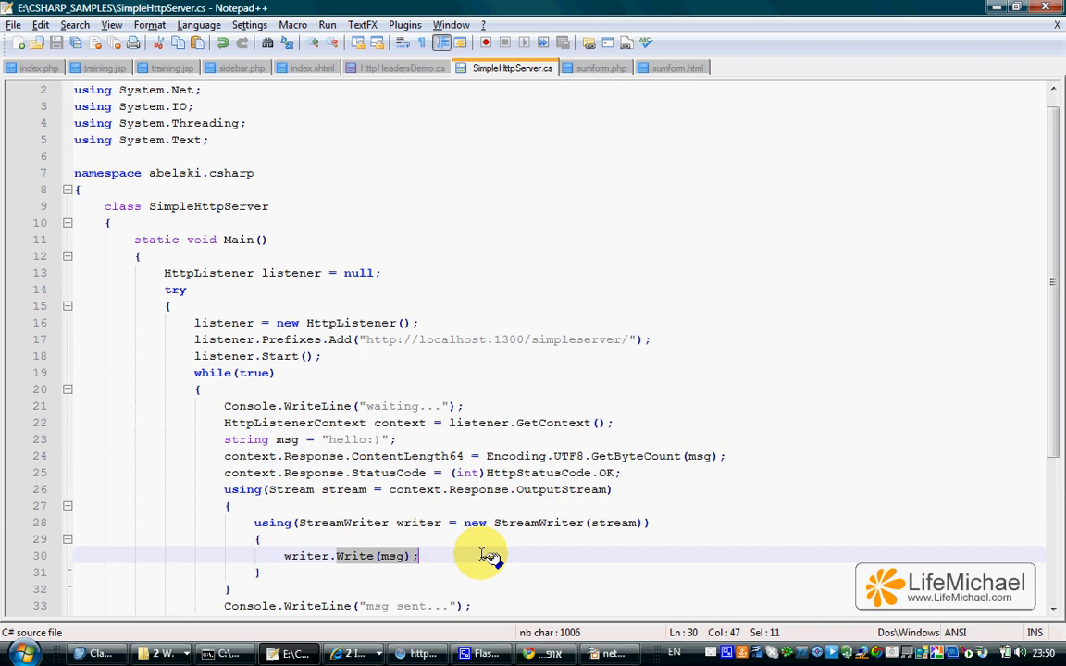
Run SimpleHttpServer from the E:\CSHARP_SAMPLES prompt so the console prints waiting..
{"action": "scroll", "scroll_direction": "down", "scroll_amount": 3}
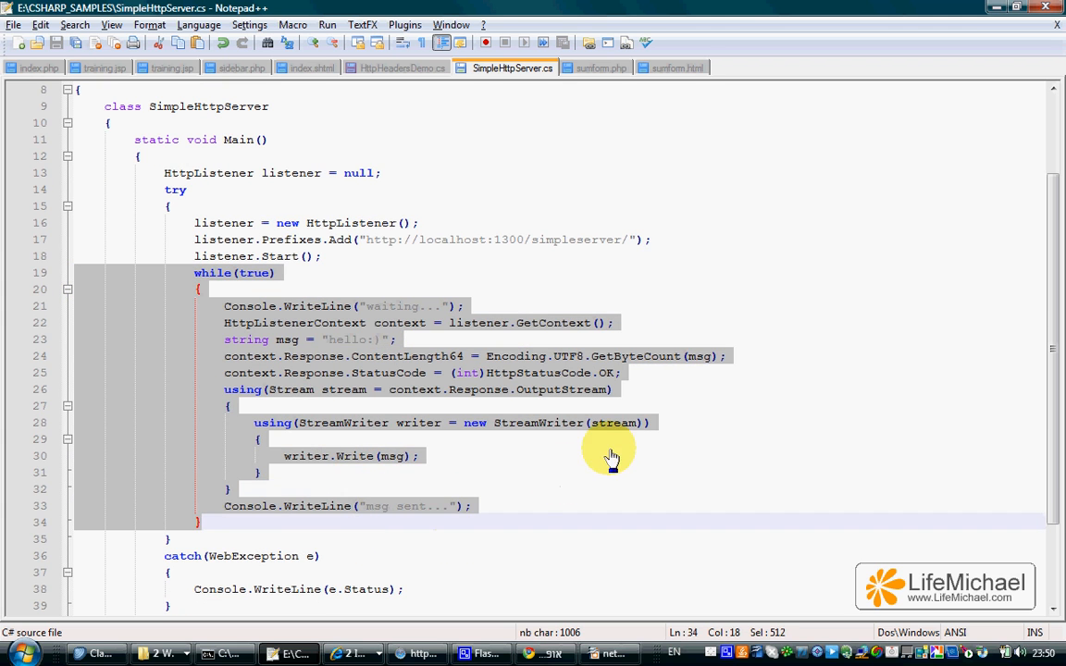
{"action": "mouse_move", "coordinate": [681, 262]}
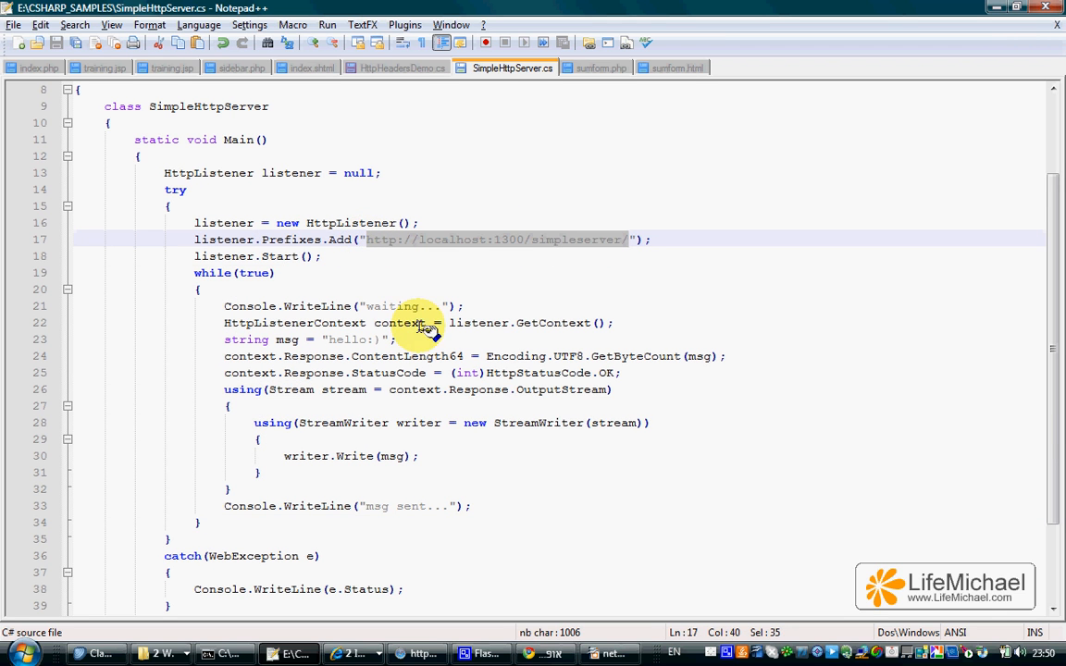
{"action": "mouse_move", "coordinate": [526, 415]}
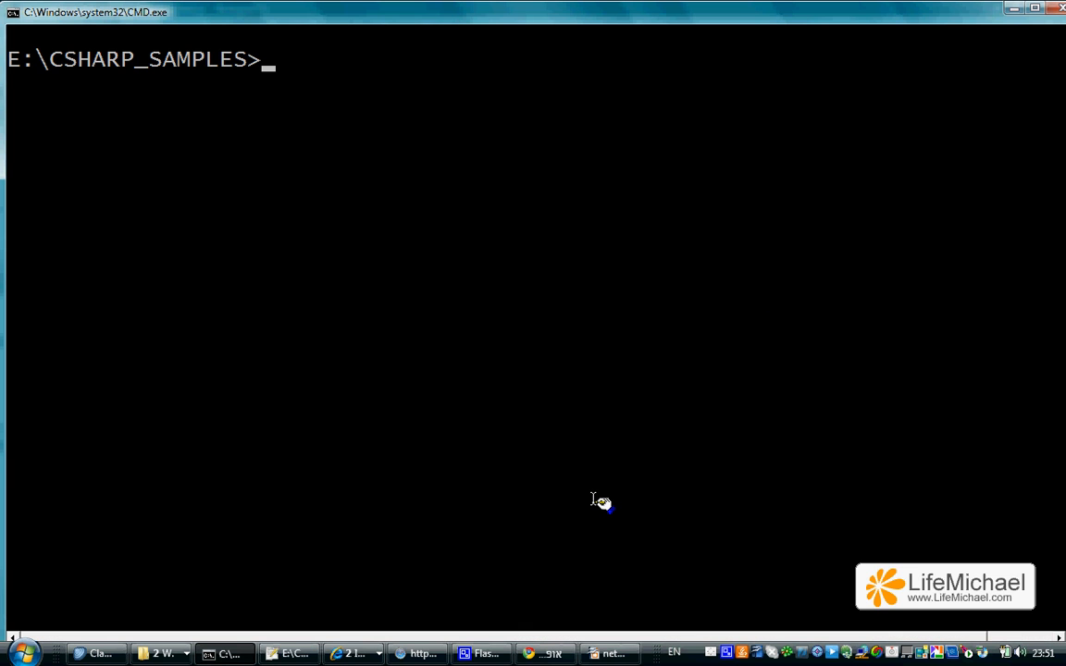
{"action": "type", "text": "SimpleHttpServer"}
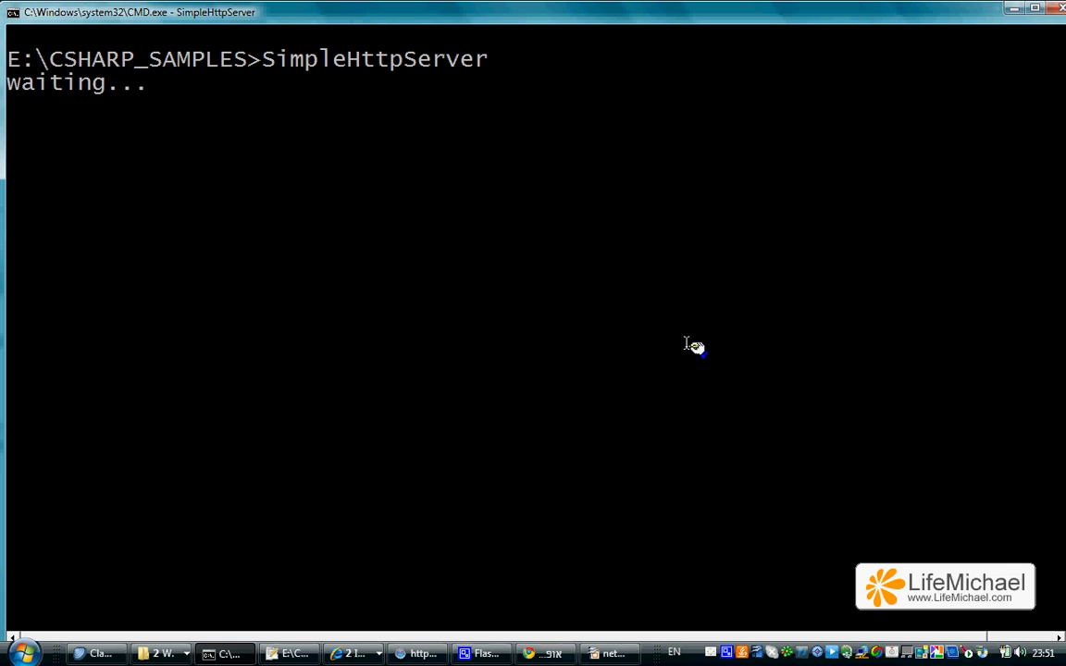
{"action": "mouse_move", "coordinate": [652, 289]}
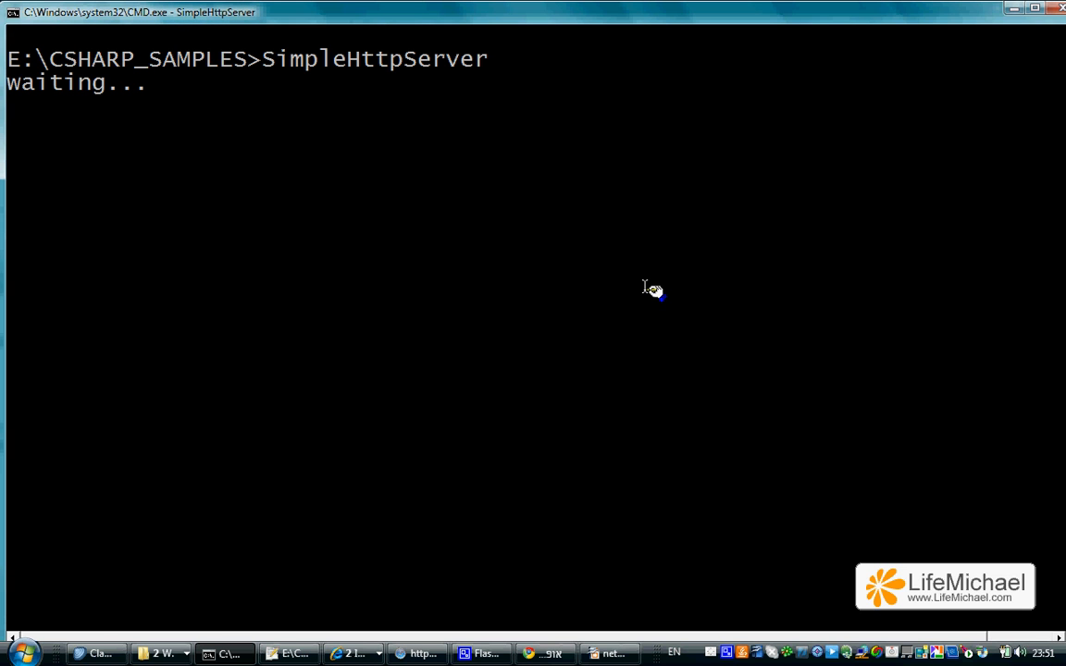
{"action": "mouse_move", "coordinate": [655, 300]}
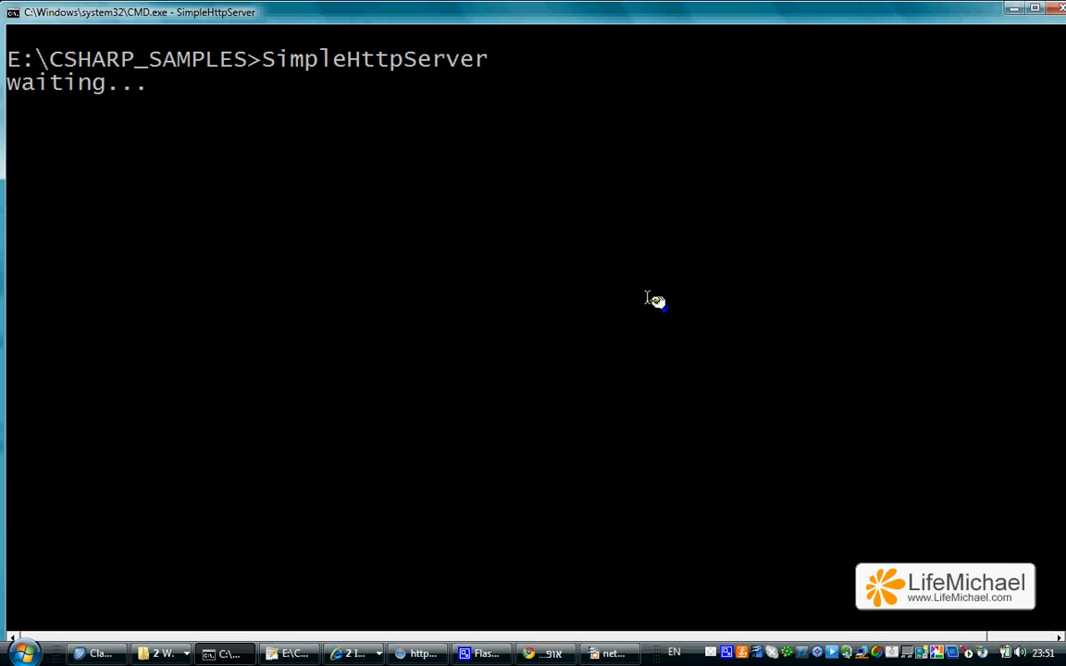
{"action": "mouse_move", "coordinate": [644, 300]}
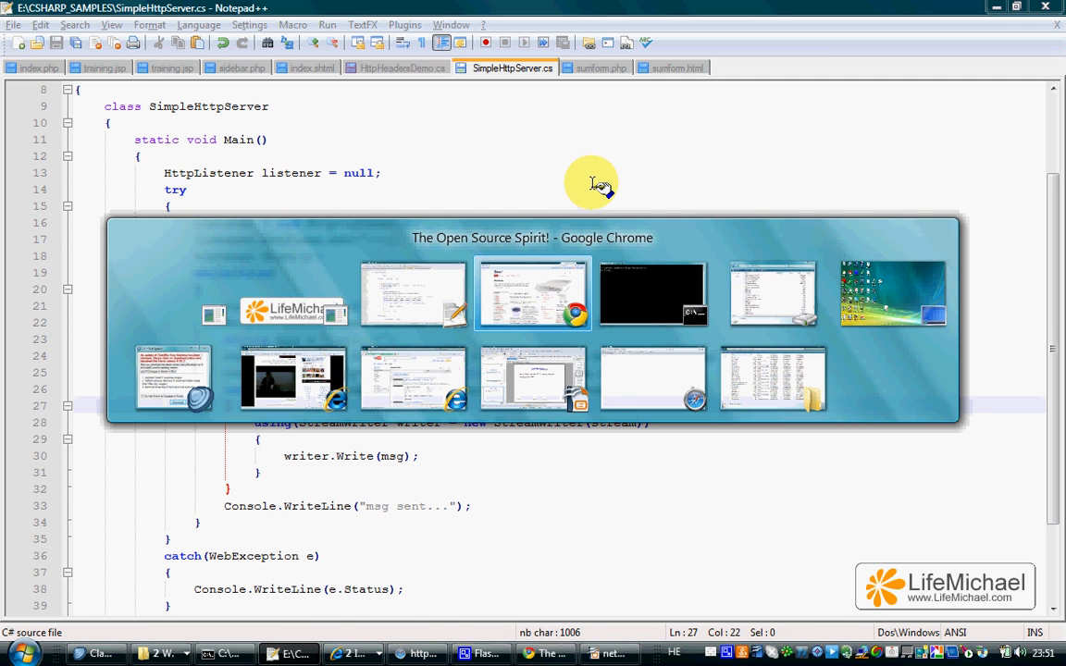
{"action": "left_click", "coordinate": [533, 292]}
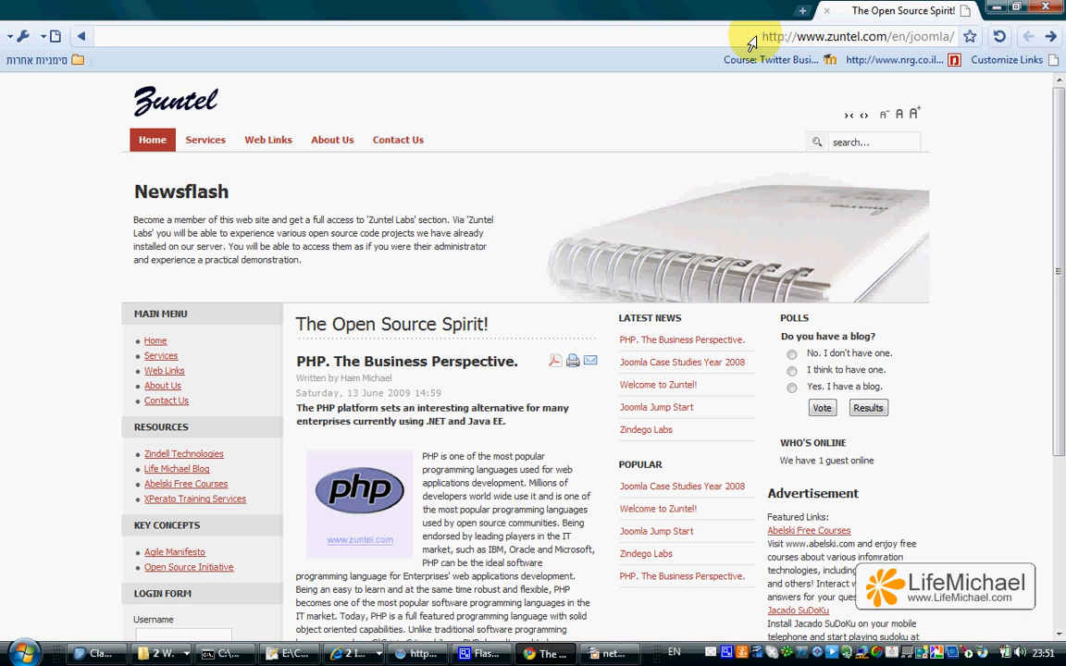
{"action": "left_click", "coordinate": [848, 36]}
{"action": "type", "text": "http://localhost:1300/simpleserver"}
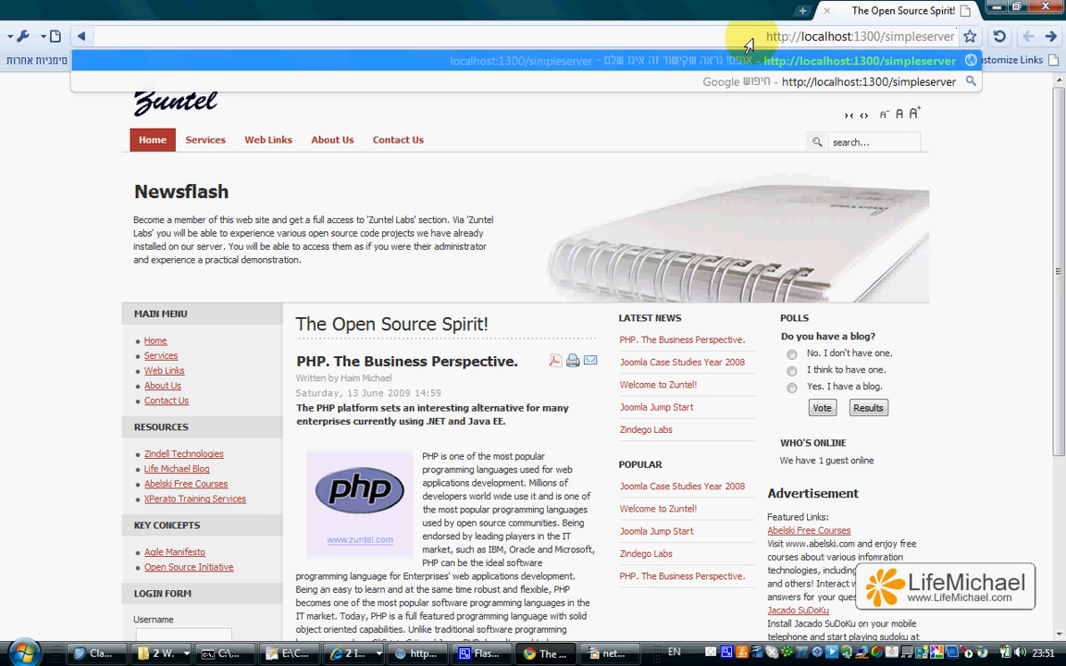
{"action": "left_click", "coordinate": [859, 35]}
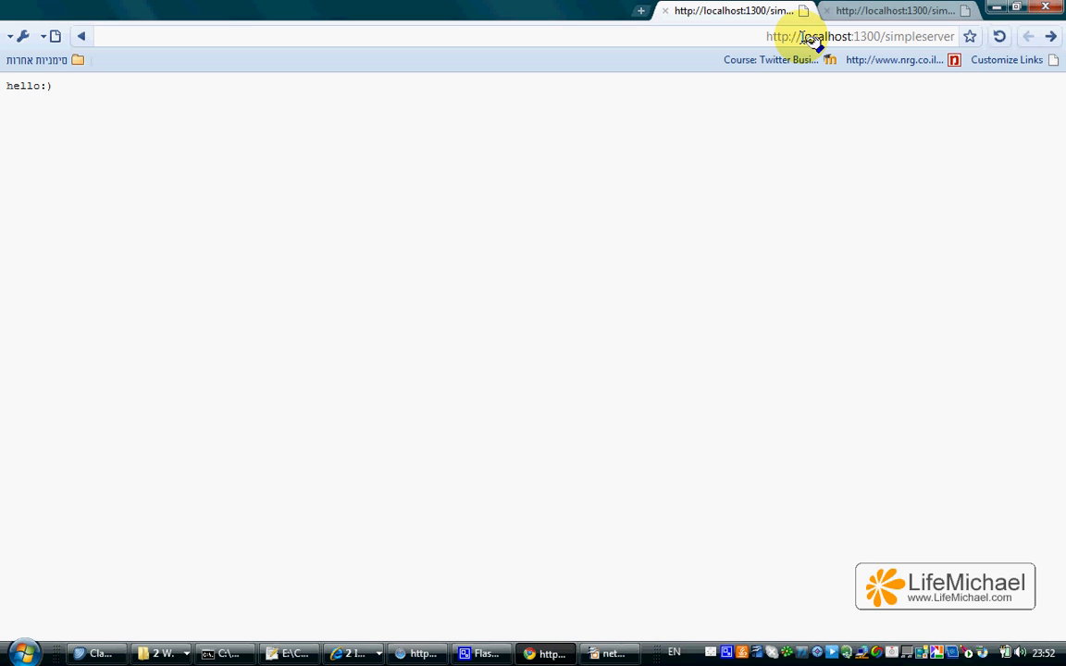
{"action": "mouse_move", "coordinate": [593, 230]}
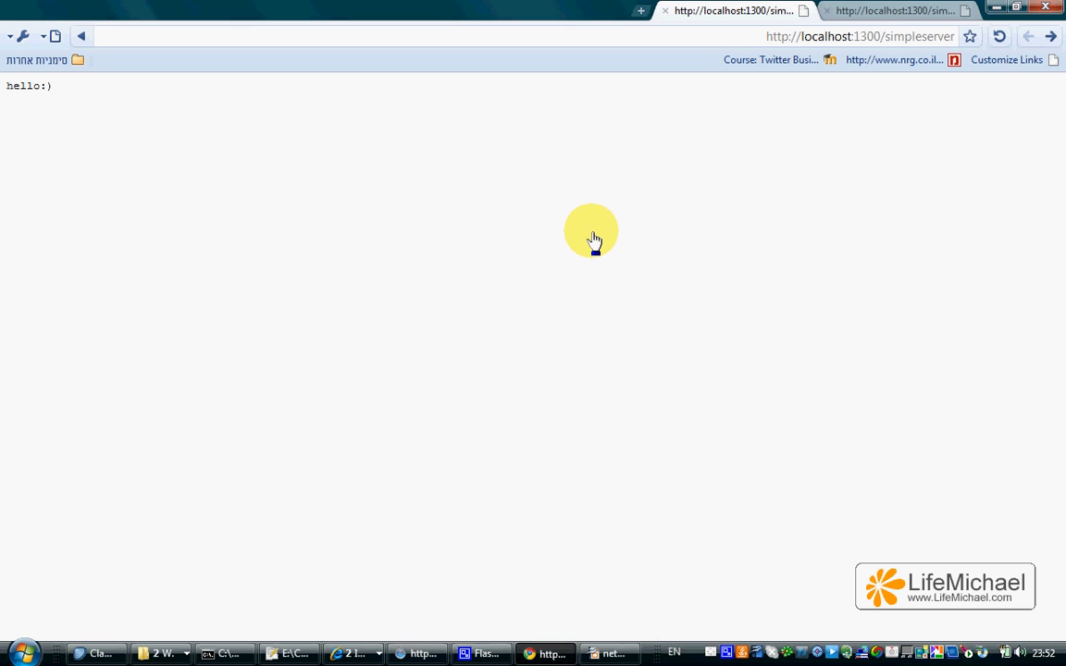
{"action": "key", "text": "alt+tab"}
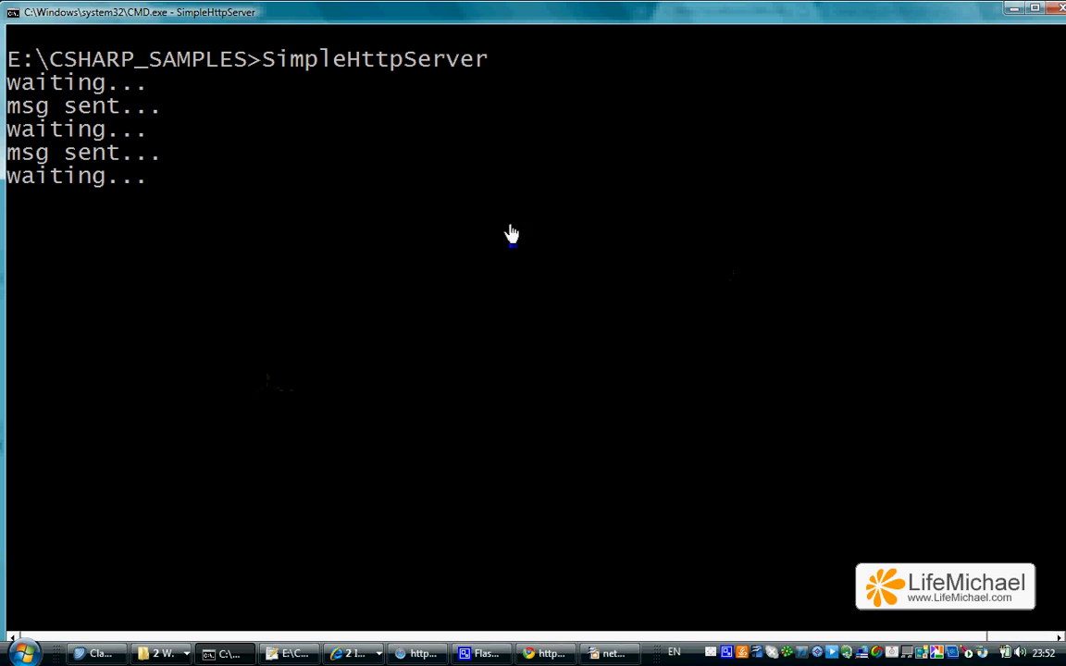
{"action": "mouse_move", "coordinate": [981, 11]}
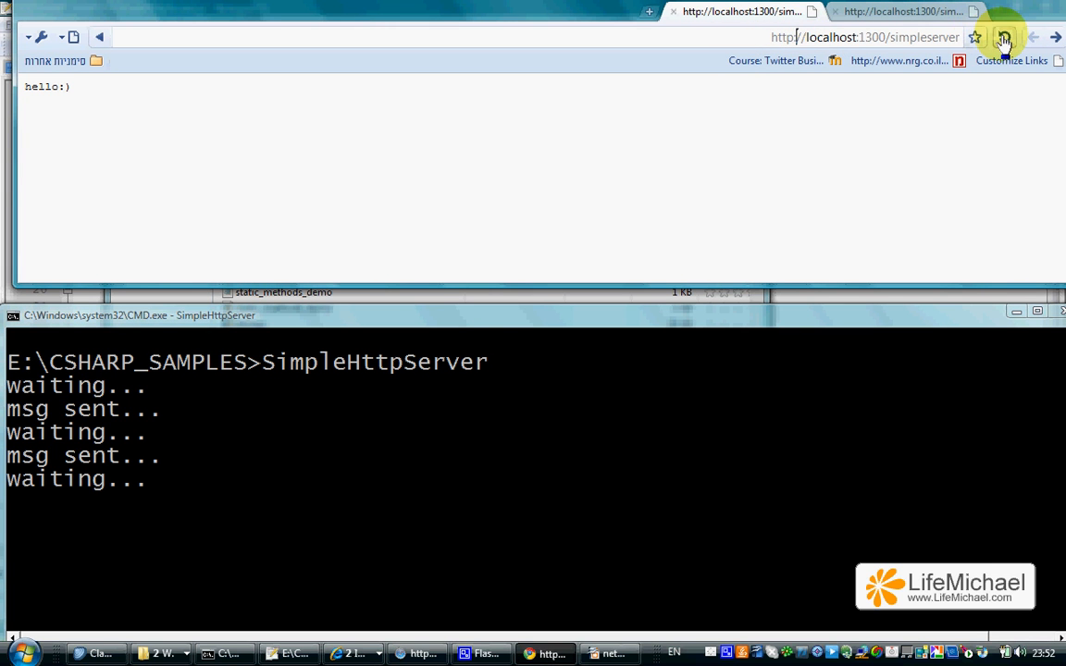
Reload the simpleserver page so the console logs two more msg sent... lines
{"action": "left_click", "coordinate": [993, 37]}
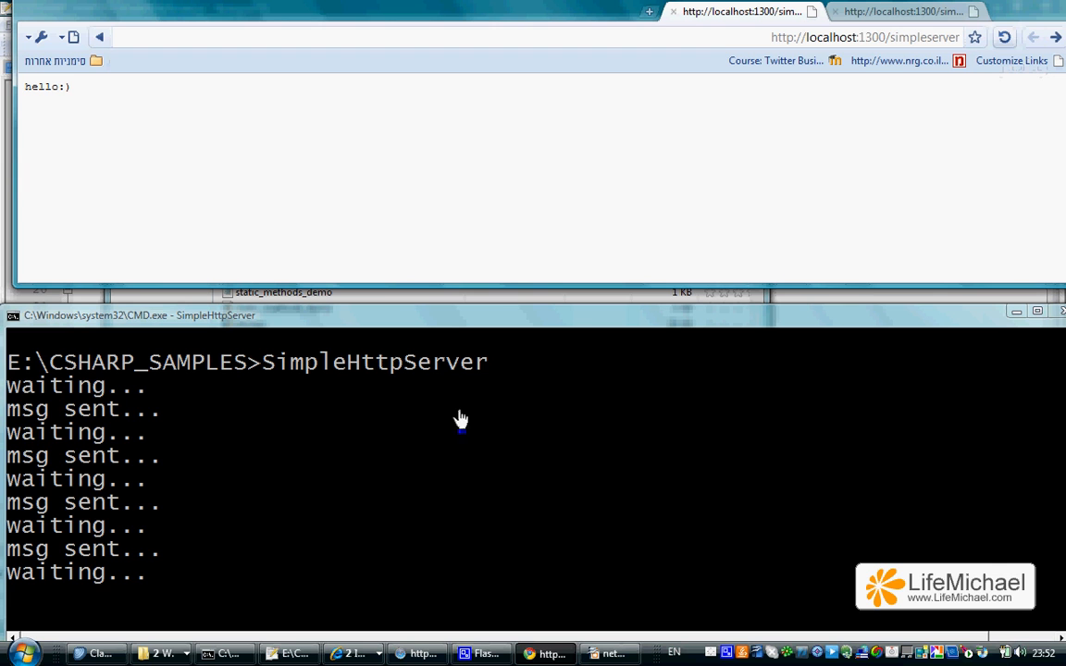
{"action": "mouse_move", "coordinate": [417, 433]}
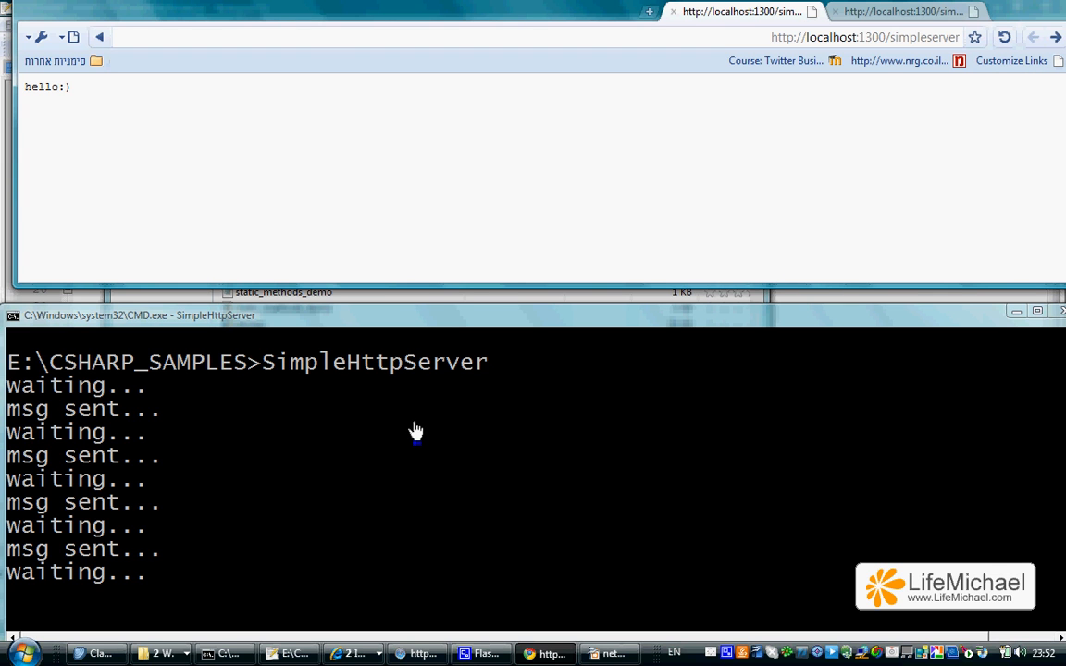